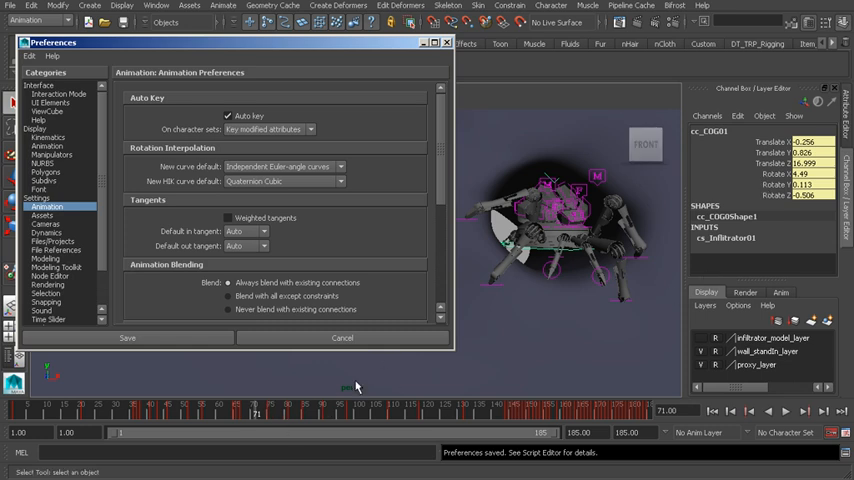
pyautogui.moveTo(320, 401)
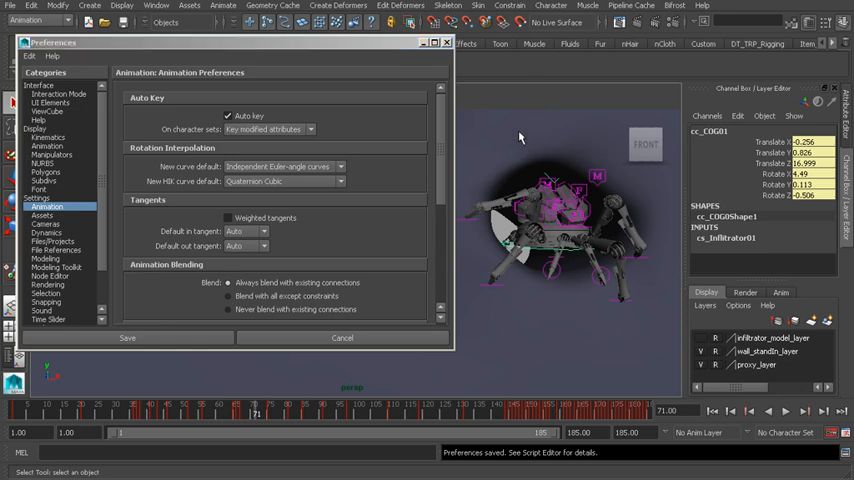
pyautogui.moveTo(465, 253)
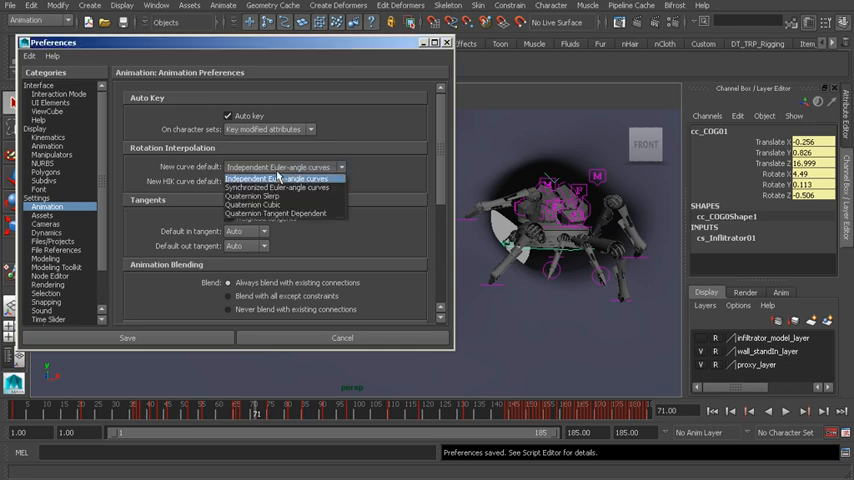
pyautogui.moveTo(278, 188)
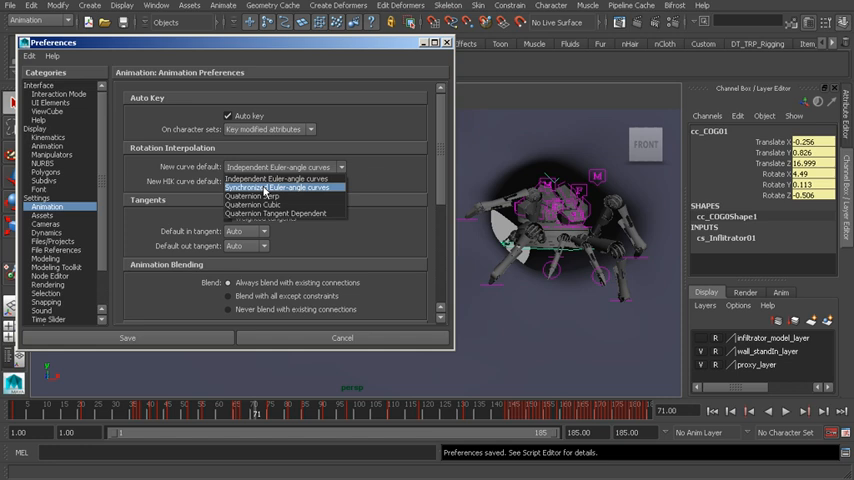
pyautogui.moveTo(253, 196)
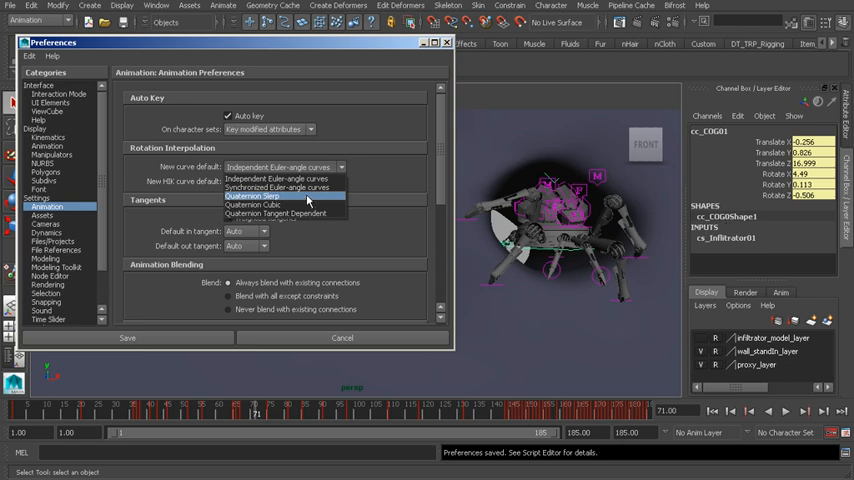
pyautogui.moveTo(280, 187)
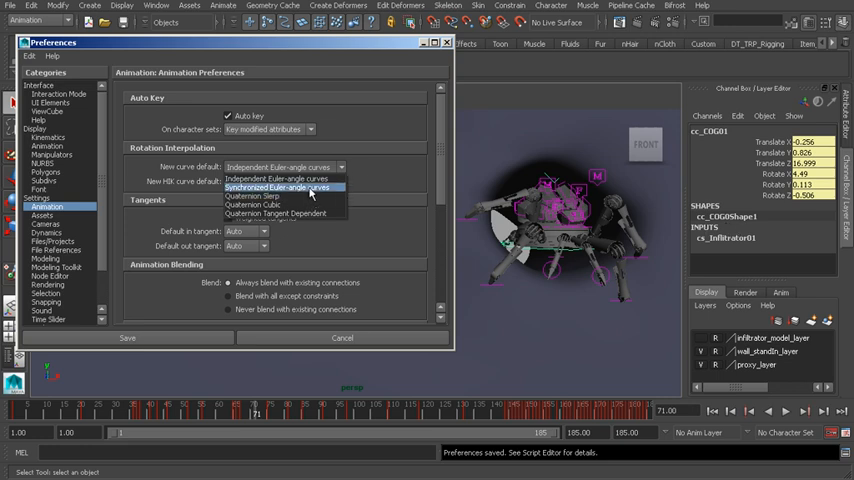
pyautogui.moveTo(280, 178)
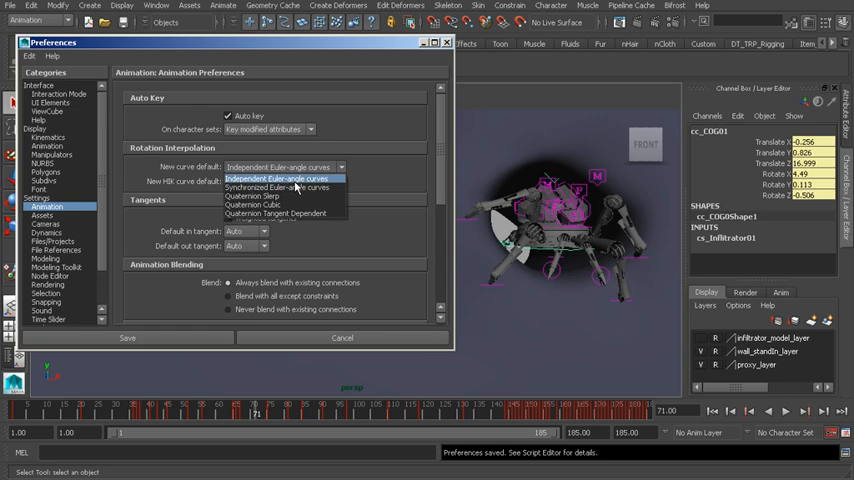
pyautogui.moveTo(278, 188)
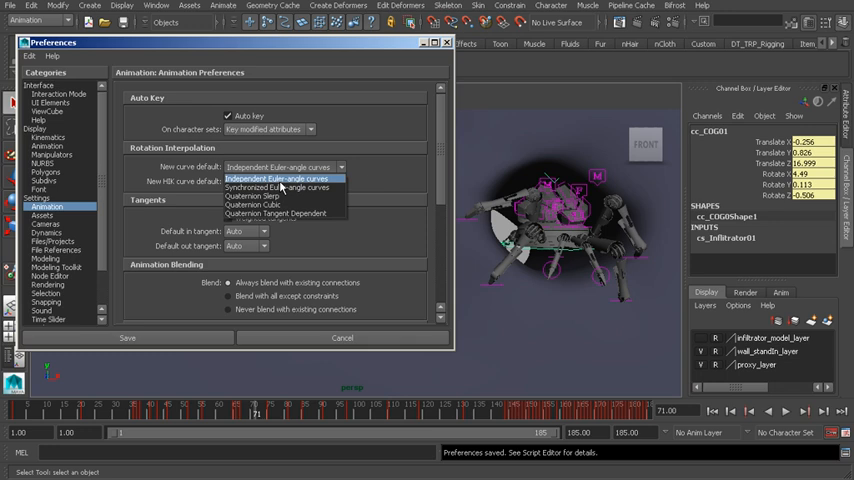
pyautogui.moveTo(252, 205)
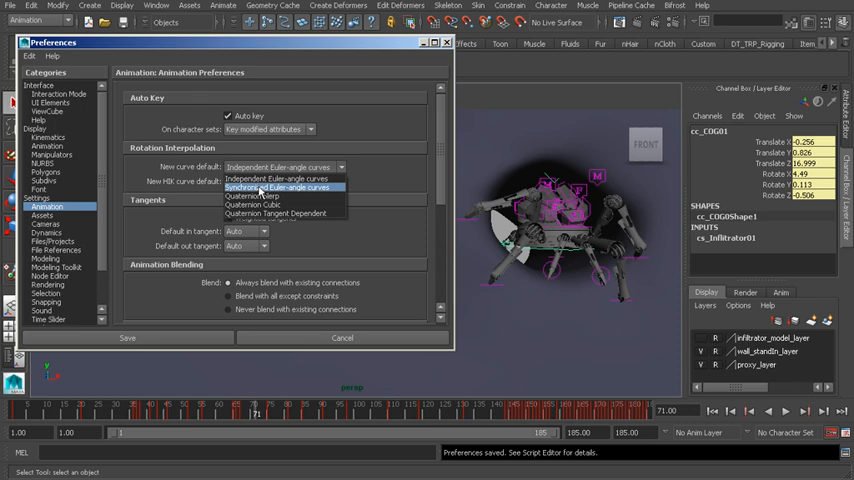
pyautogui.moveTo(255, 205)
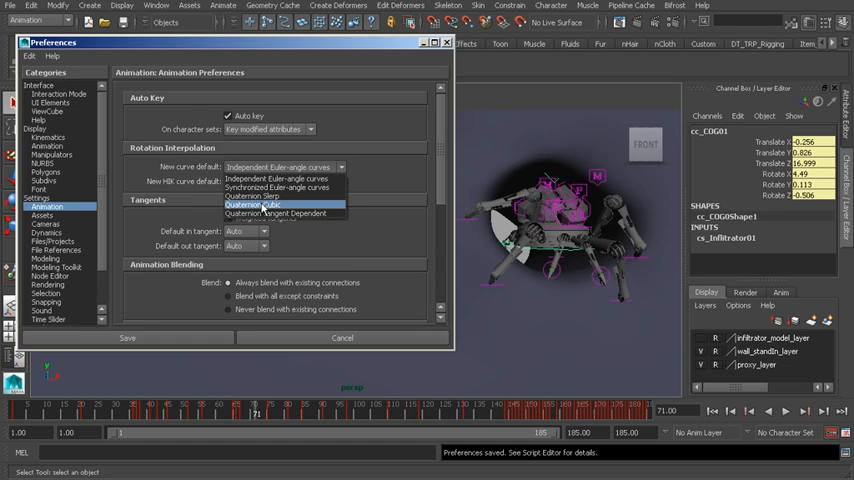
pyautogui.moveTo(265, 197)
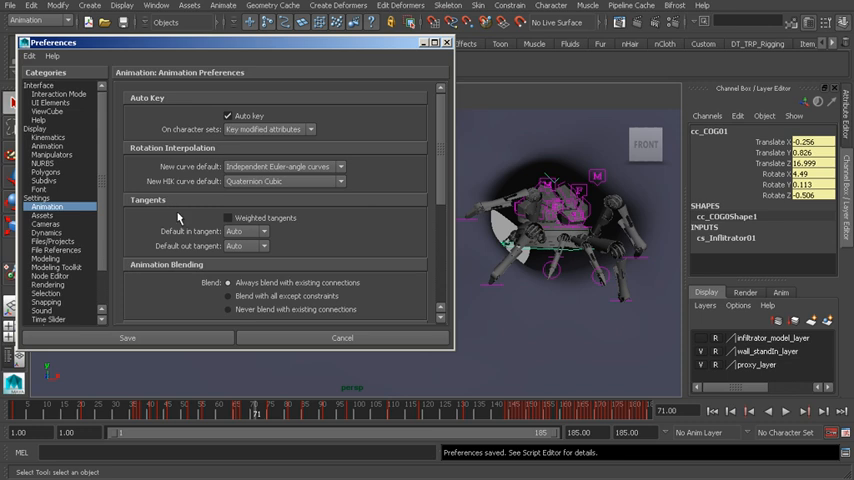
# - Review the Animation preferences and default tangent types, keeping the tangent type Auto
pyautogui.click(228, 218)
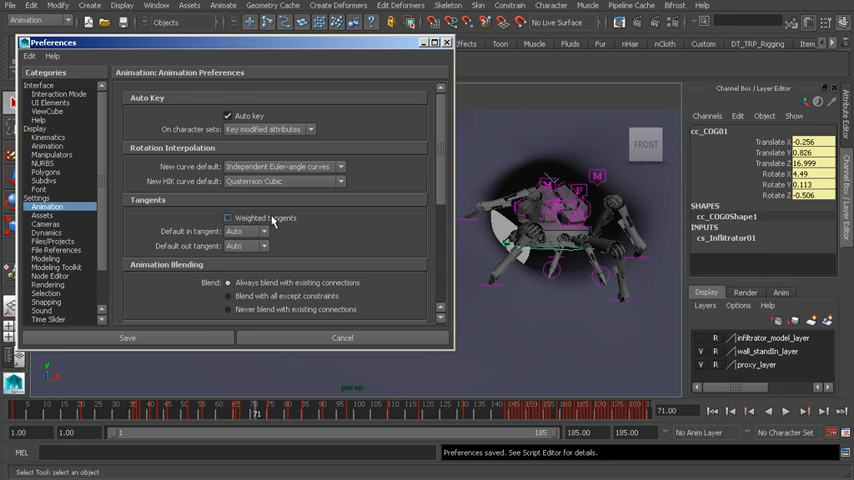
pyautogui.moveTo(296, 223)
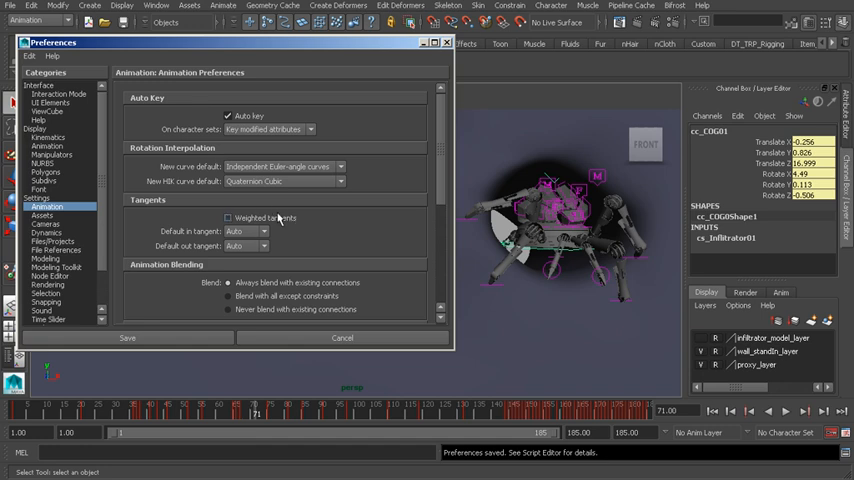
pyautogui.click(228, 218)
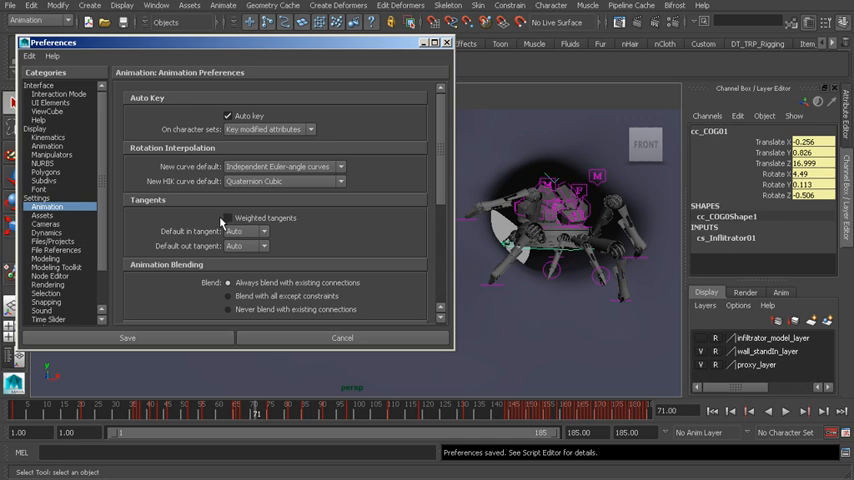
pyautogui.moveTo(247, 210)
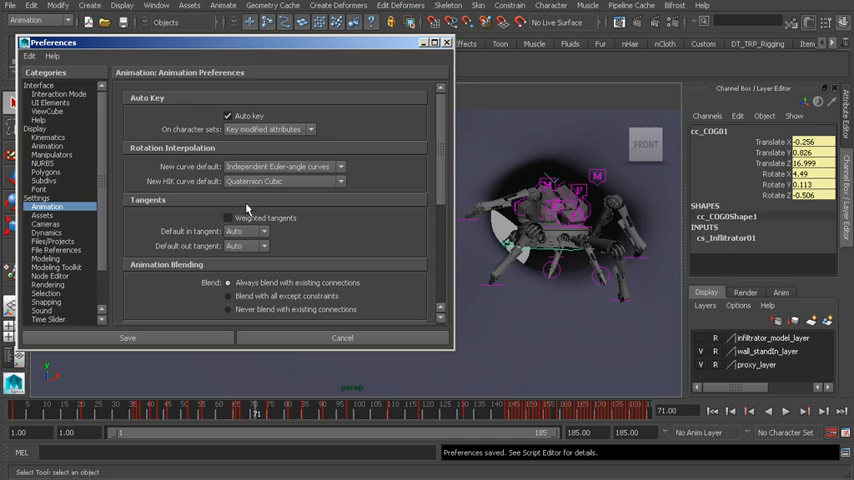
pyautogui.click(228, 218)
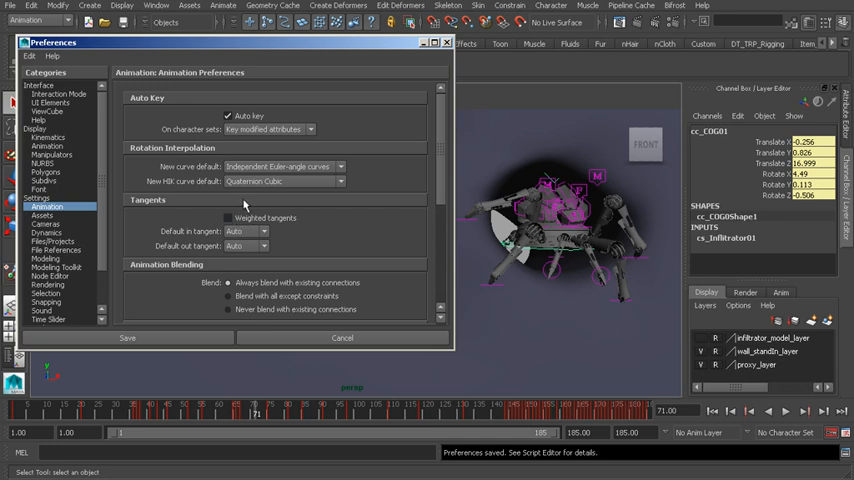
pyautogui.moveTo(285, 218)
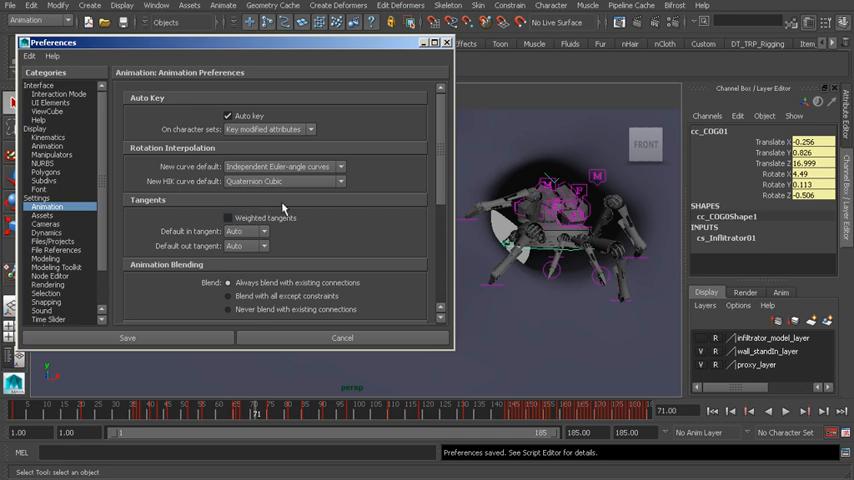
pyautogui.moveTo(360, 225)
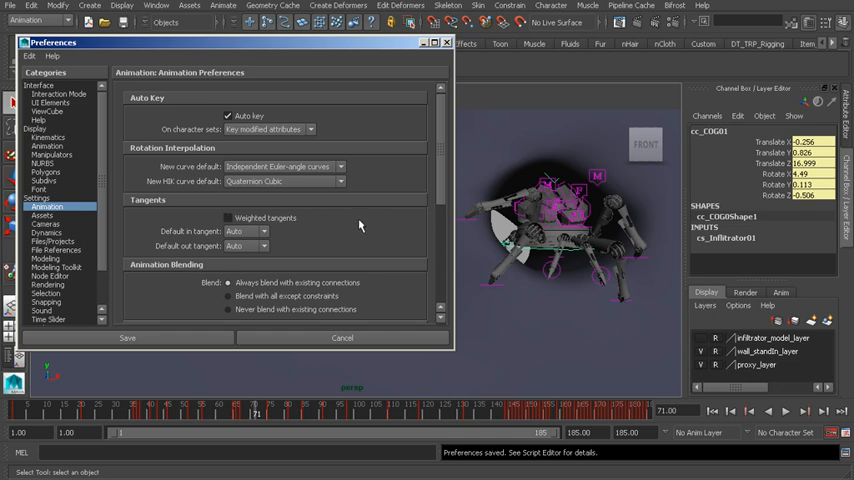
pyautogui.click(227, 218)
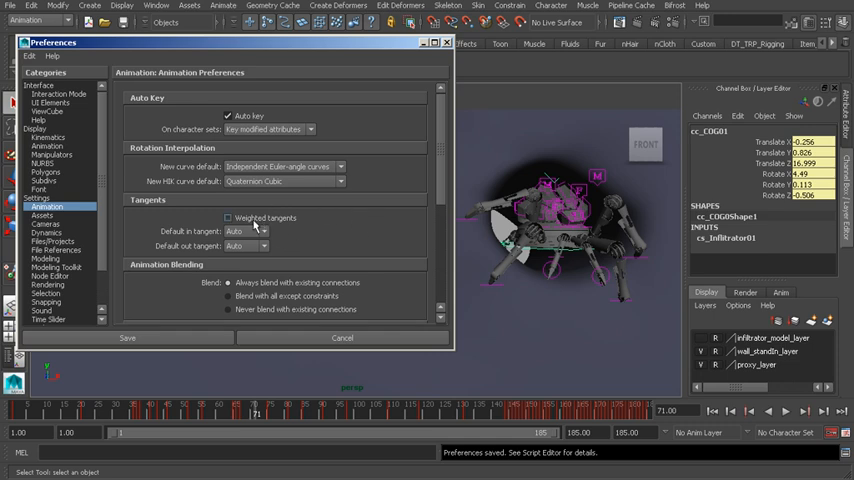
pyautogui.moveTo(255, 221)
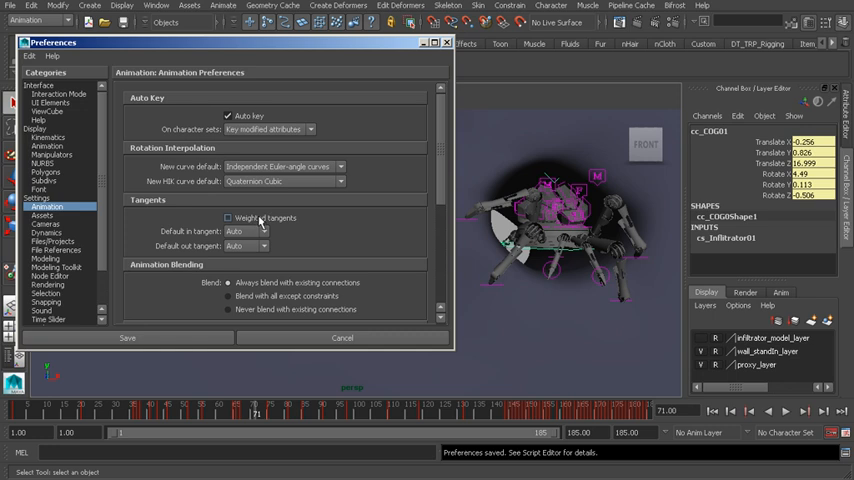
pyautogui.click(228, 218)
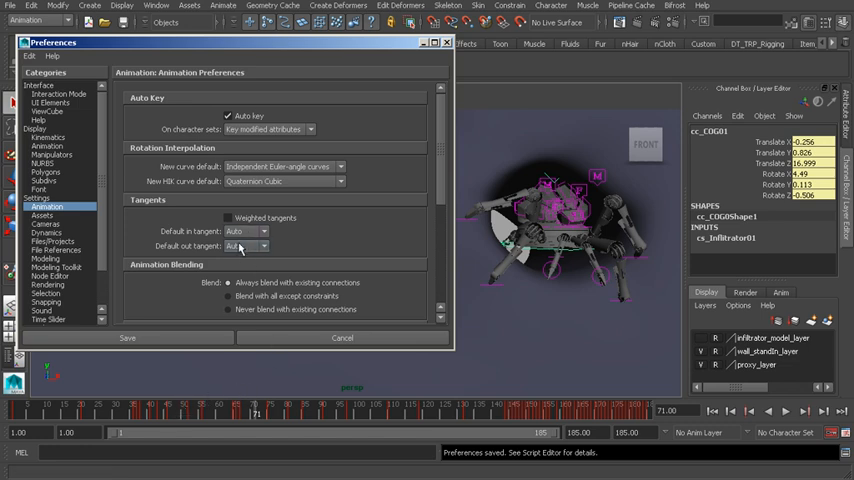
pyautogui.click(247, 246)
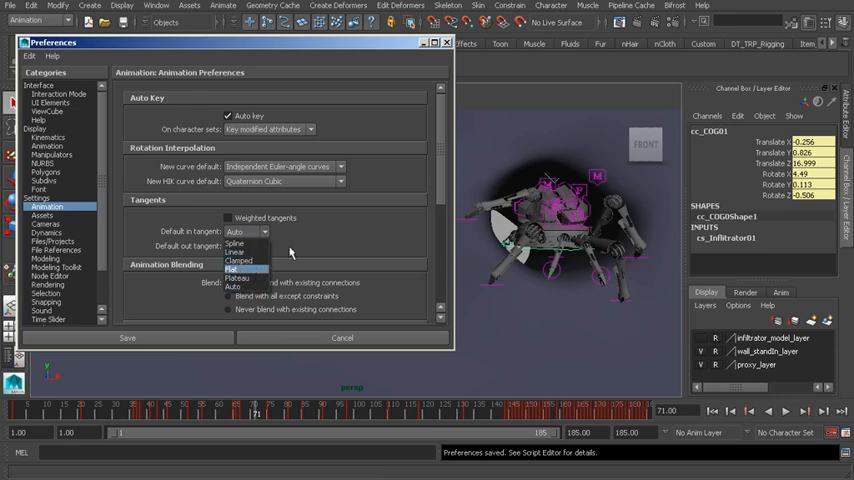
pyautogui.click(245, 246)
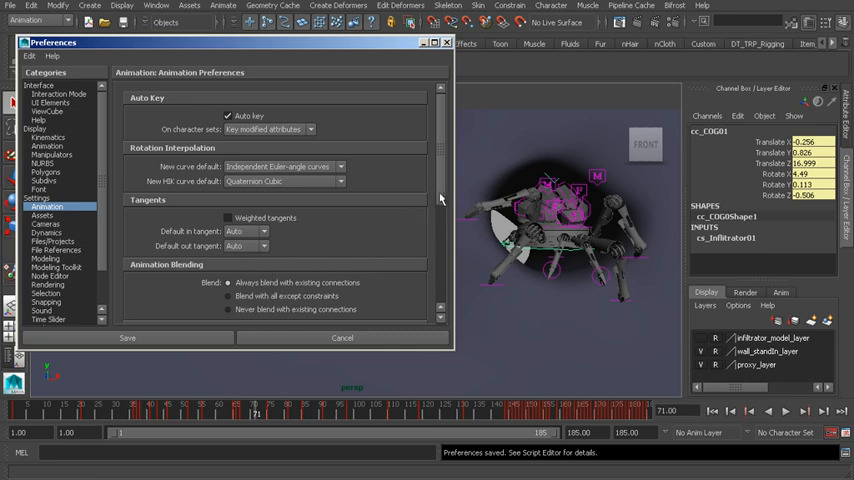
# - In the Time Slider preferences, set the playback end frame to 150
pyautogui.scroll(-3)
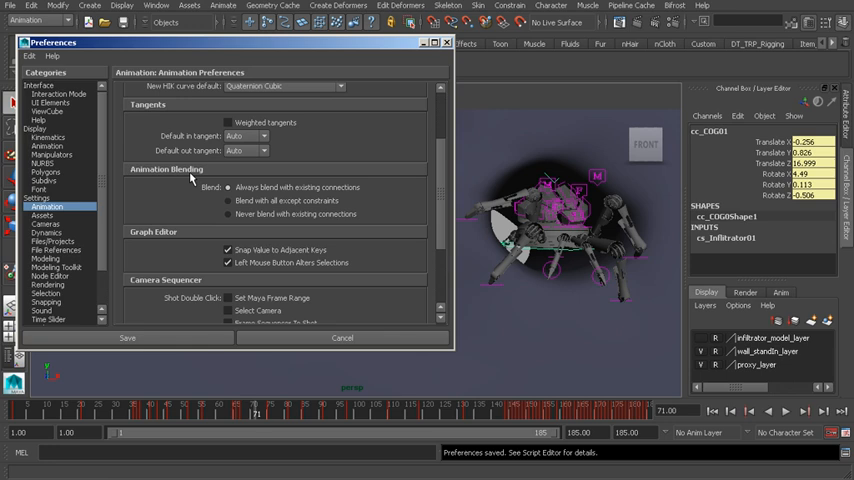
pyautogui.moveTo(270, 187)
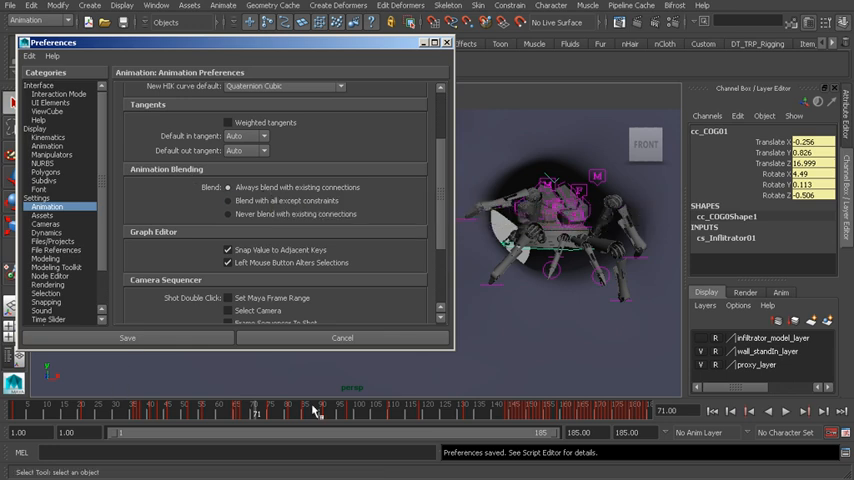
pyautogui.moveTo(378, 201)
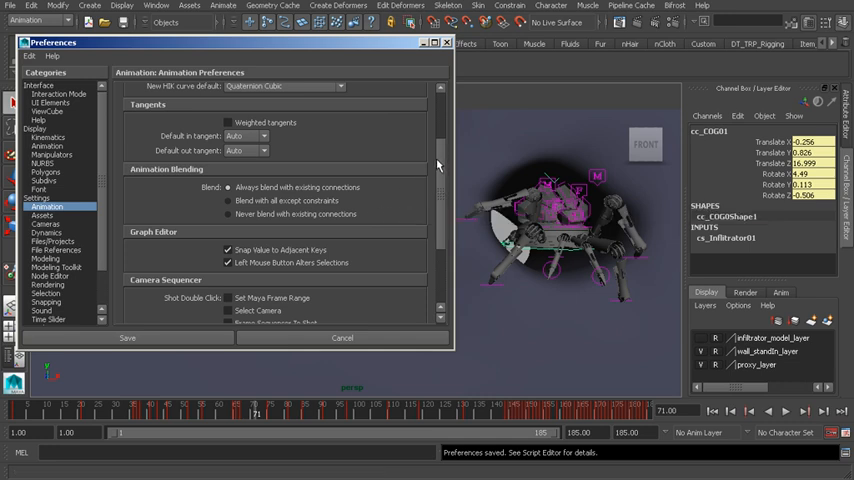
pyautogui.moveTo(383, 188)
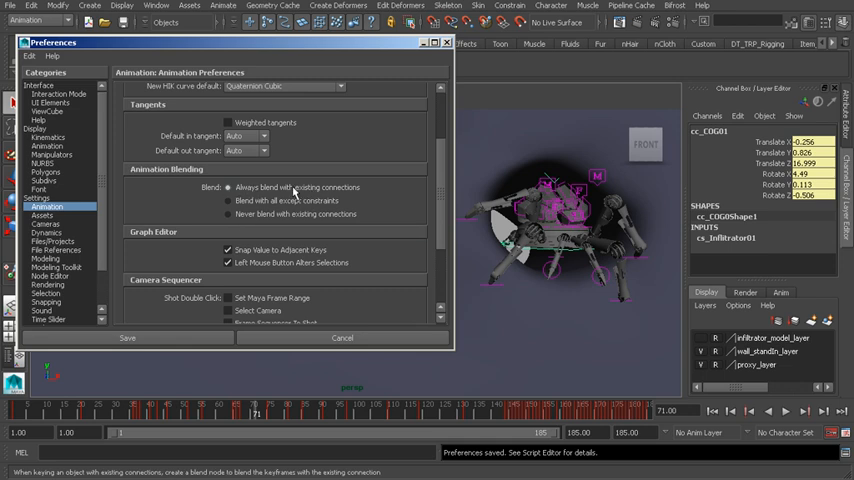
pyautogui.moveTo(297, 187)
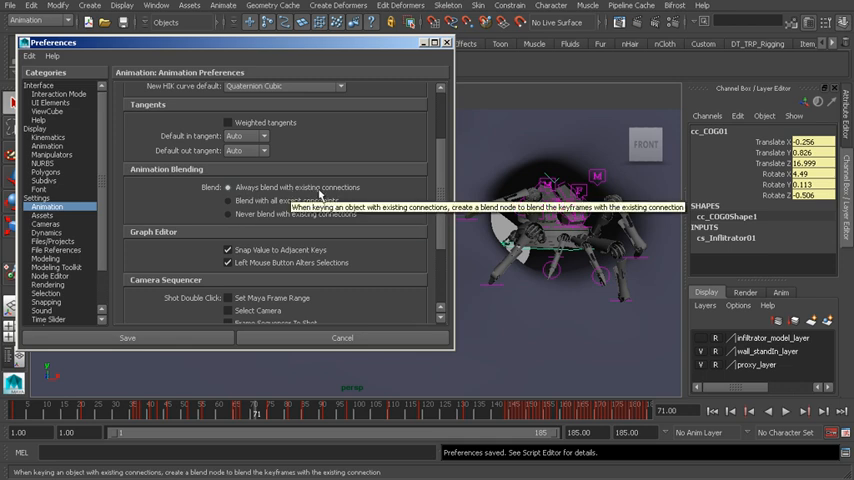
pyautogui.moveTo(162, 237)
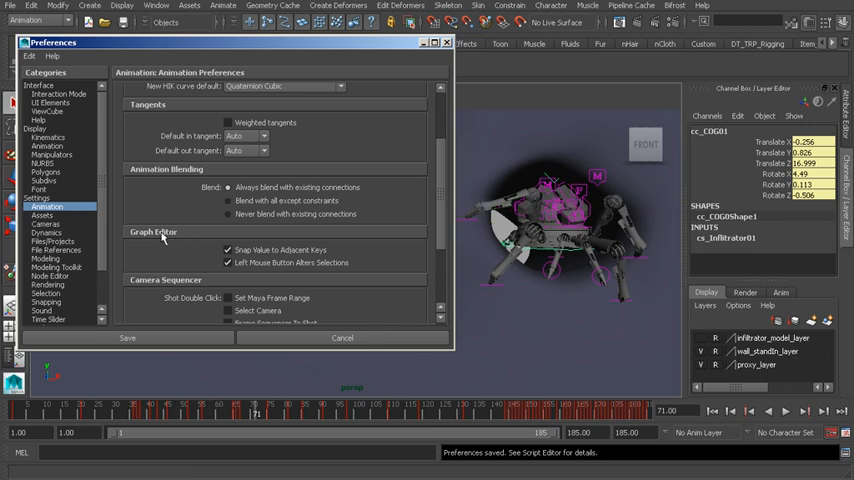
pyautogui.moveTo(172, 240)
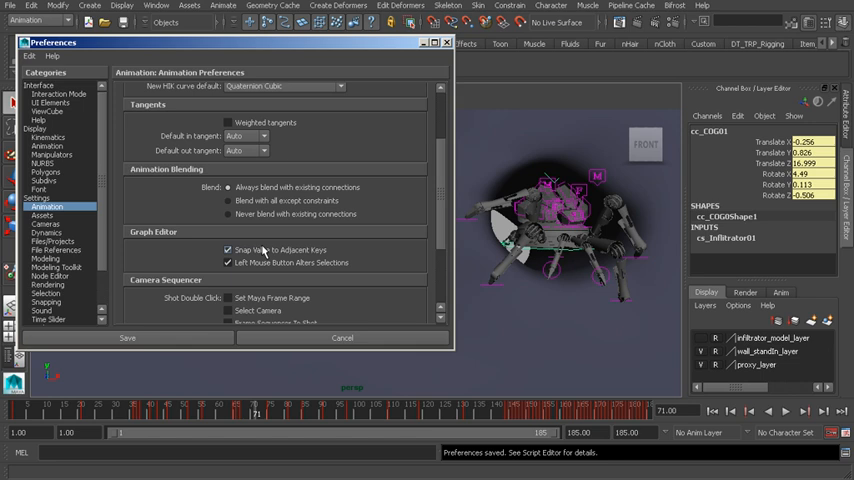
pyautogui.moveTo(265, 252)
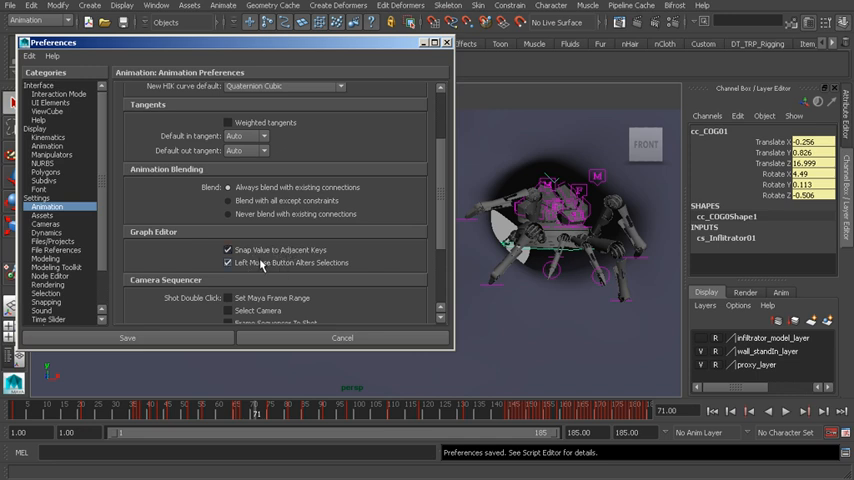
pyautogui.moveTo(267, 268)
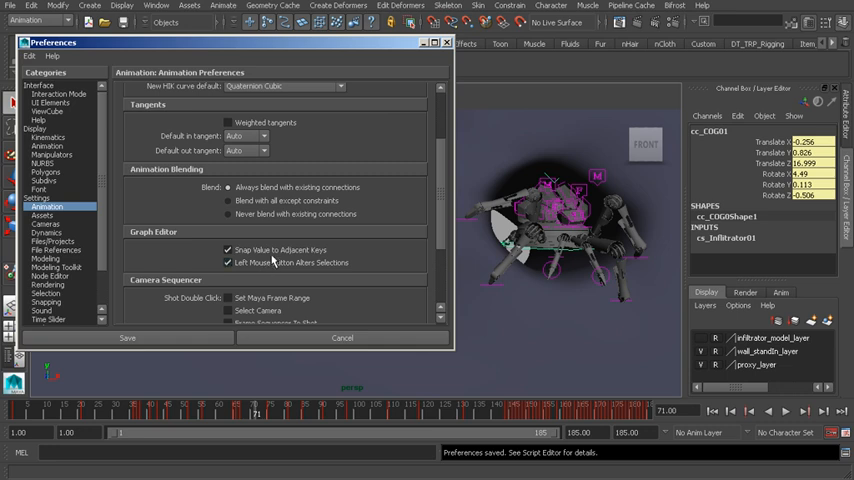
pyautogui.moveTo(289, 225)
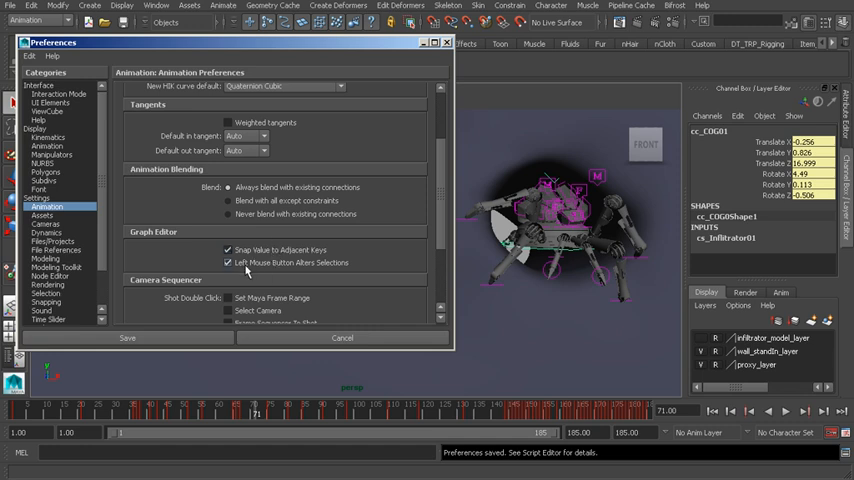
pyautogui.moveTo(350, 278)
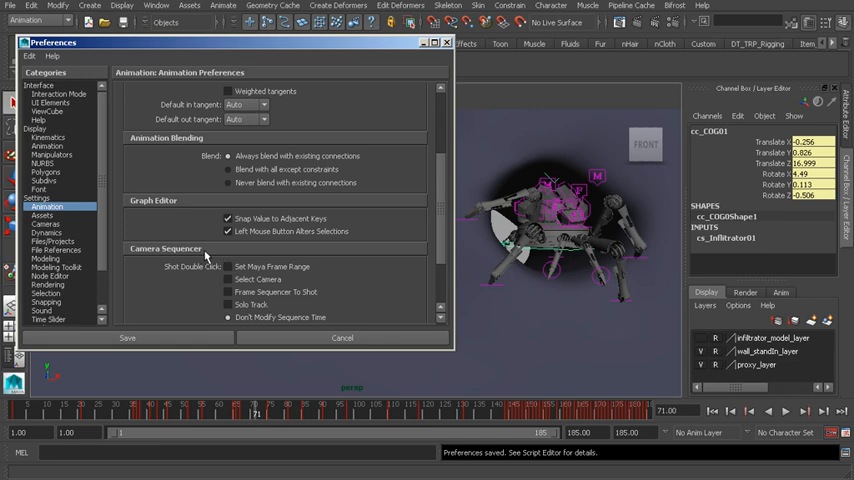
pyautogui.moveTo(200, 260)
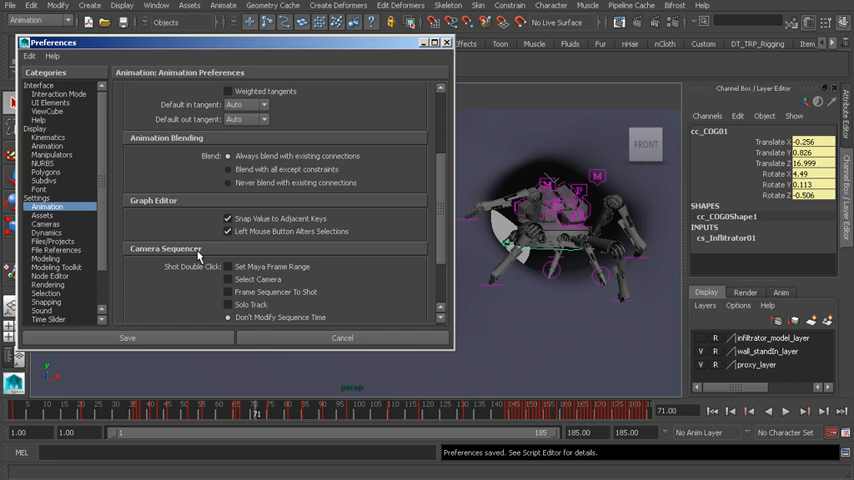
pyautogui.moveTo(205, 258)
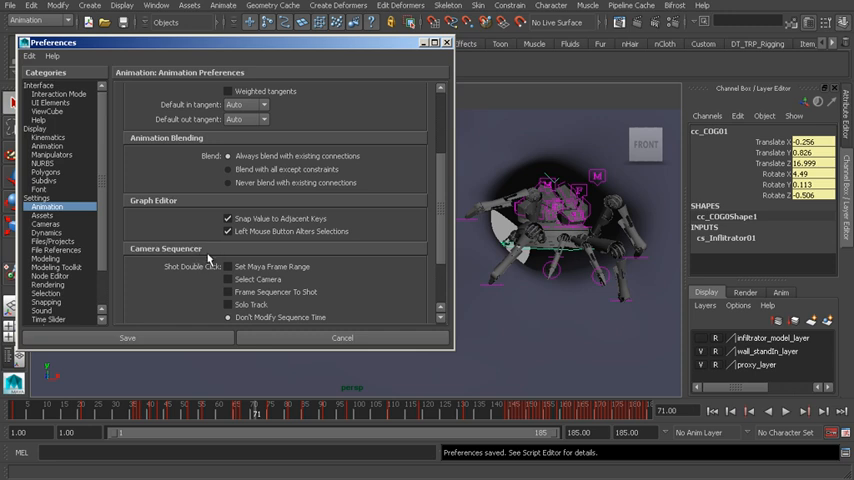
pyautogui.moveTo(293, 266)
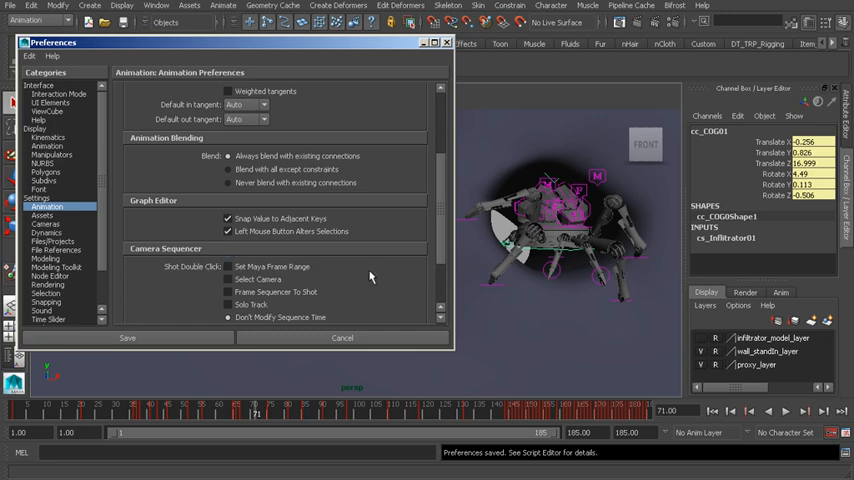
pyautogui.scroll(-3)
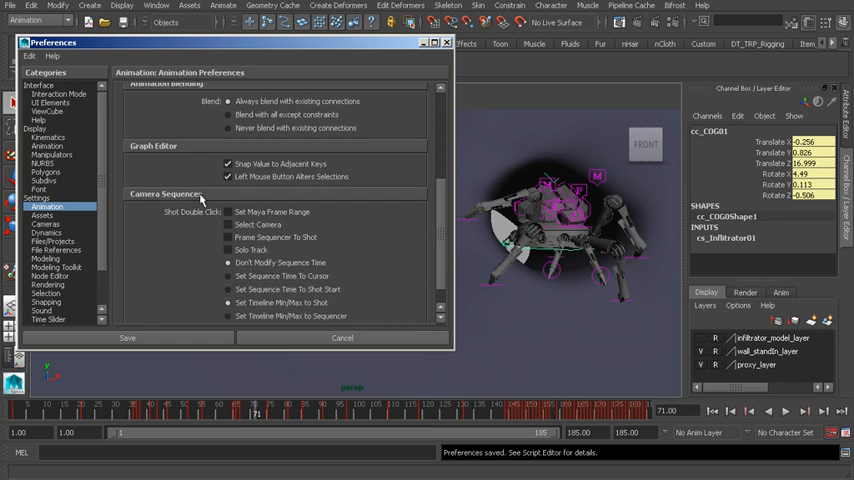
pyautogui.moveTo(170, 175)
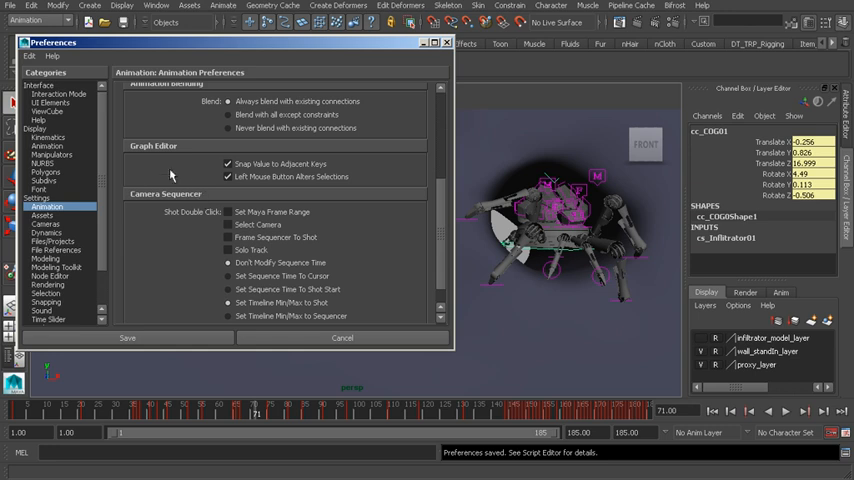
pyautogui.click(50, 319)
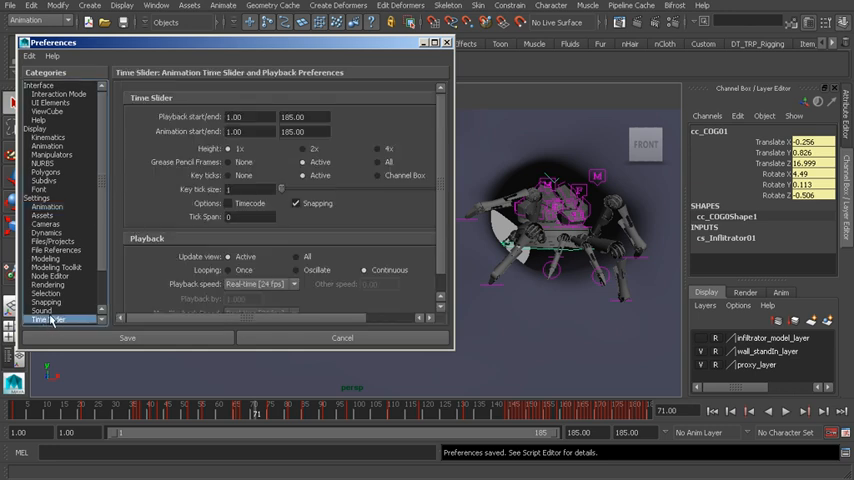
pyautogui.click(235, 117)
pyautogui.write('150')
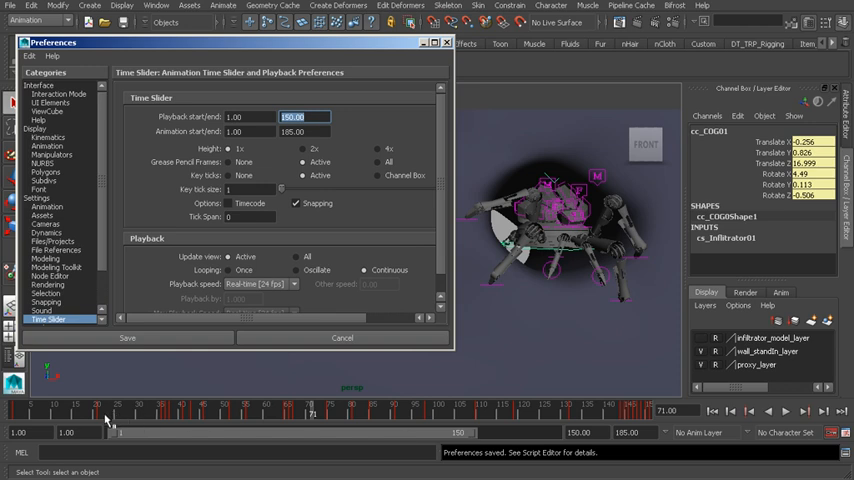
pyautogui.moveTo(580, 391)
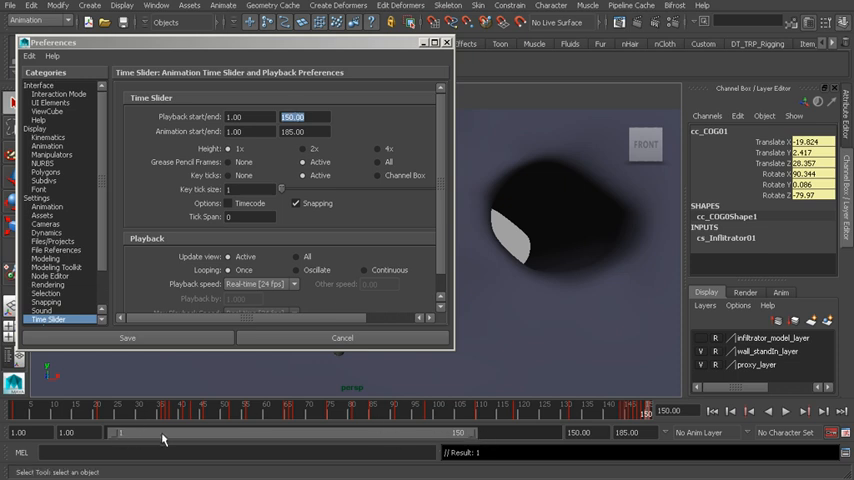
pyautogui.moveTo(471, 438)
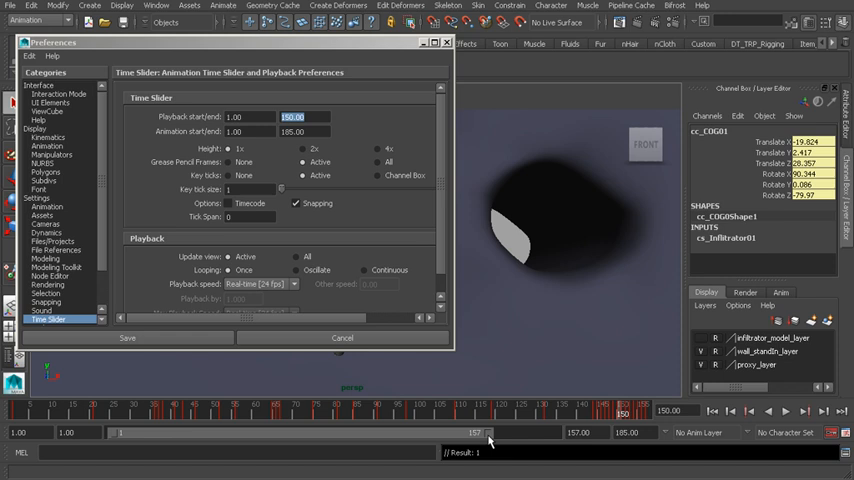
pyautogui.moveTo(438, 420)
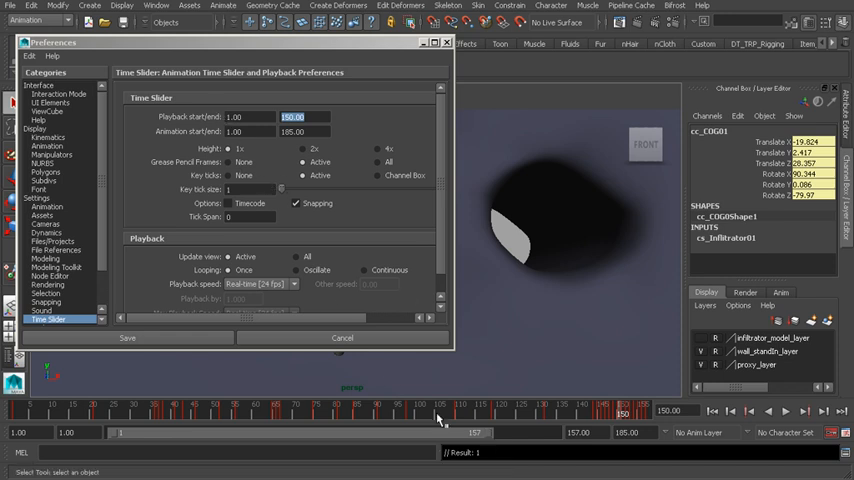
pyautogui.moveTo(427, 438)
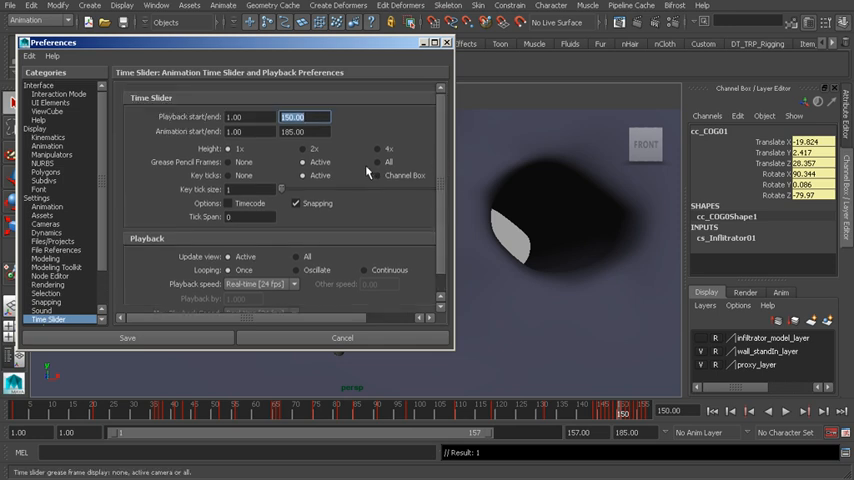
pyautogui.moveTo(315, 186)
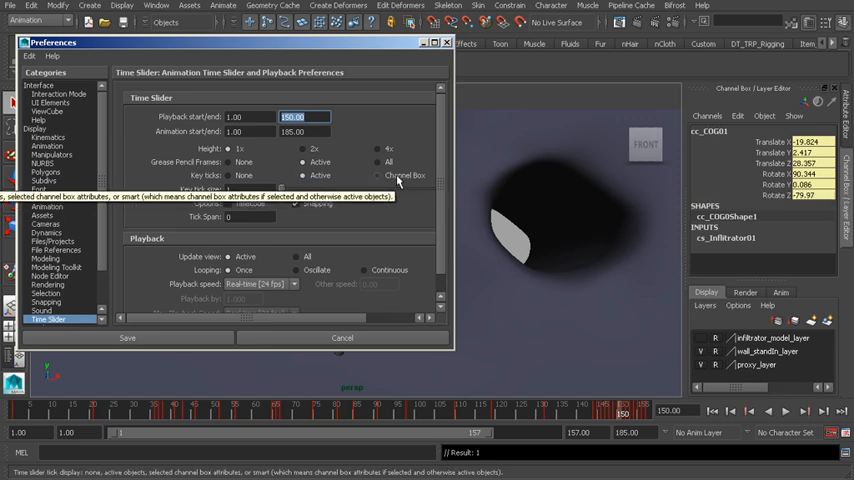
# - Check the Key ticks option and select cc_COG01's Translate Y/Z and Rotate X/Y channels
pyautogui.click(377, 176)
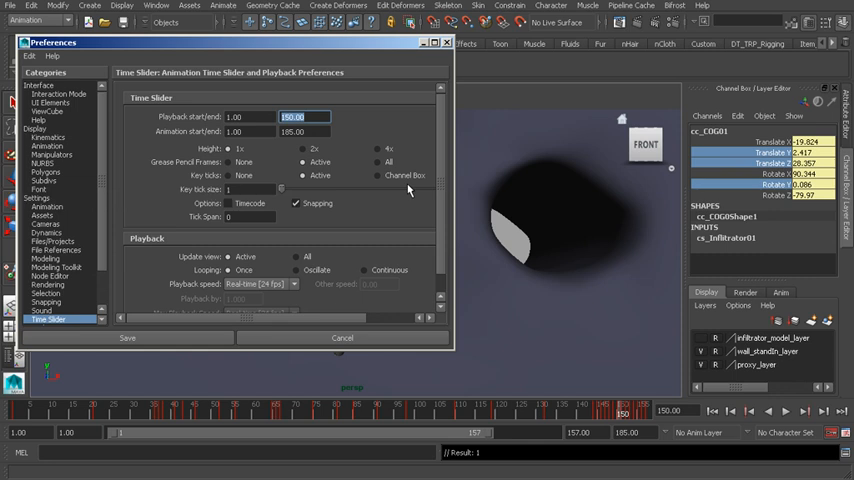
pyautogui.moveTo(386, 181)
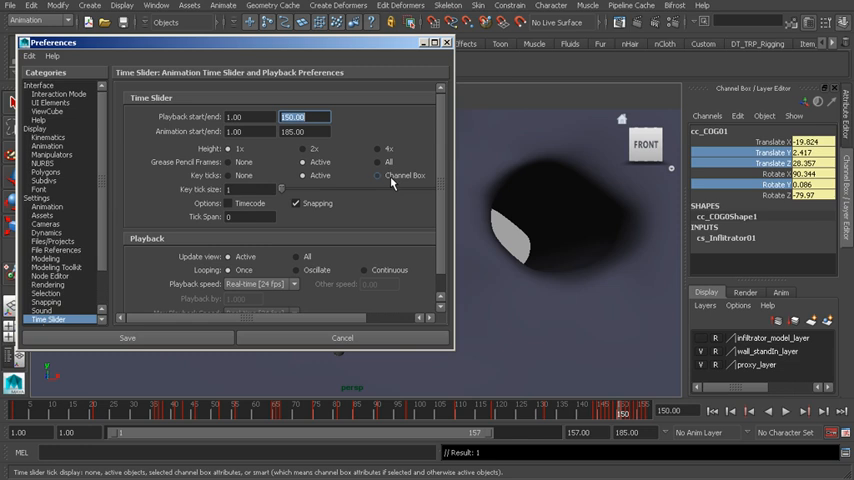
pyautogui.click(775, 185)
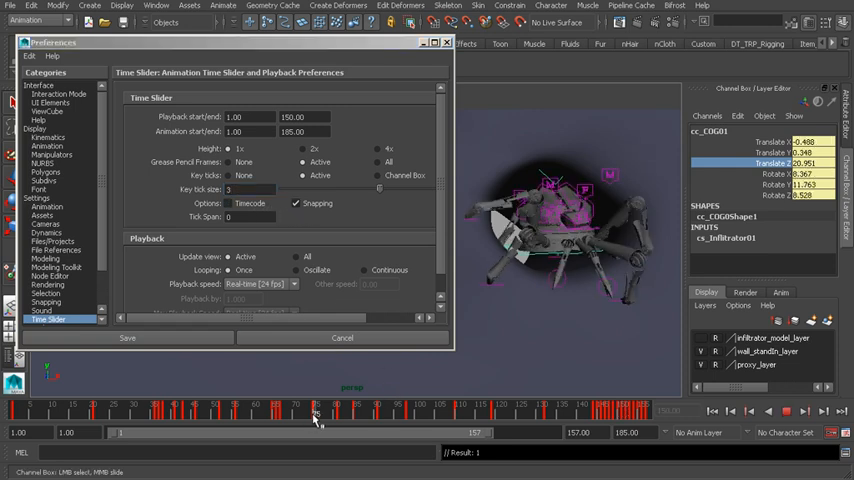
# - Scrub the spider animation to frame 103, turning time slider snapping off, then back on
pyautogui.moveTo(315, 414); pyautogui.dragTo(300, 414)
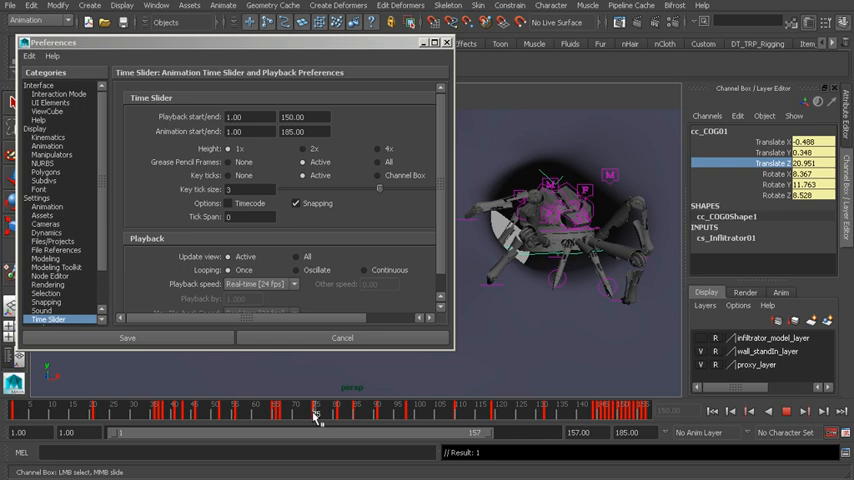
pyautogui.moveTo(315, 415); pyautogui.dragTo(356, 415)
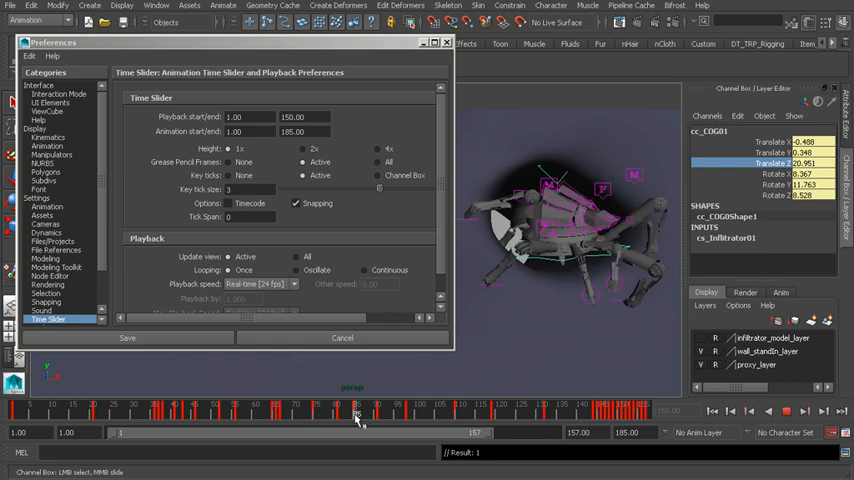
pyautogui.moveTo(357, 413); pyautogui.dragTo(367, 413)
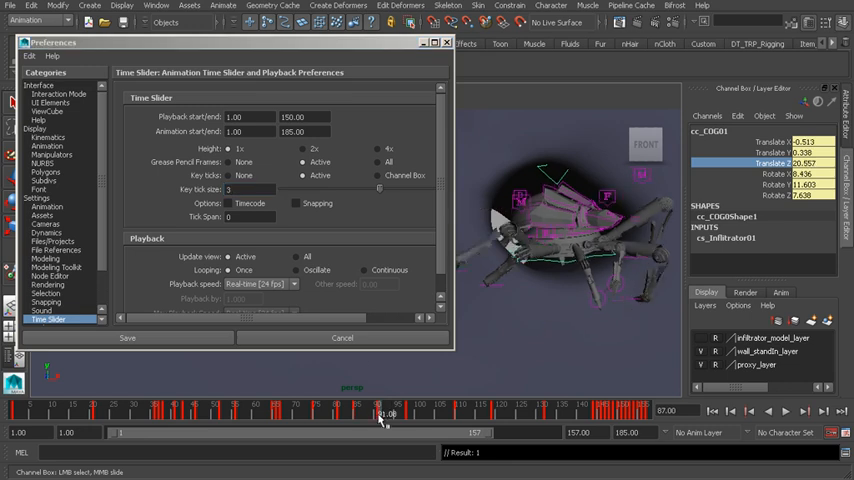
pyautogui.click(296, 204)
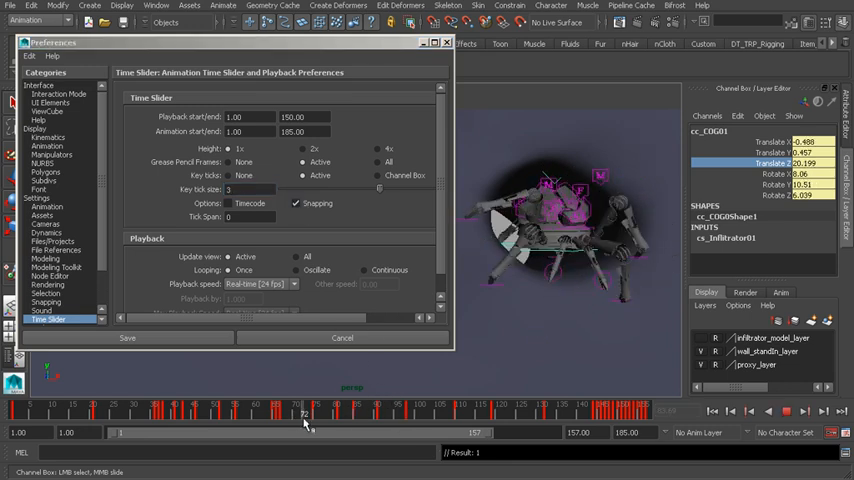
pyautogui.moveTo(304, 413); pyautogui.dragTo(430, 413)
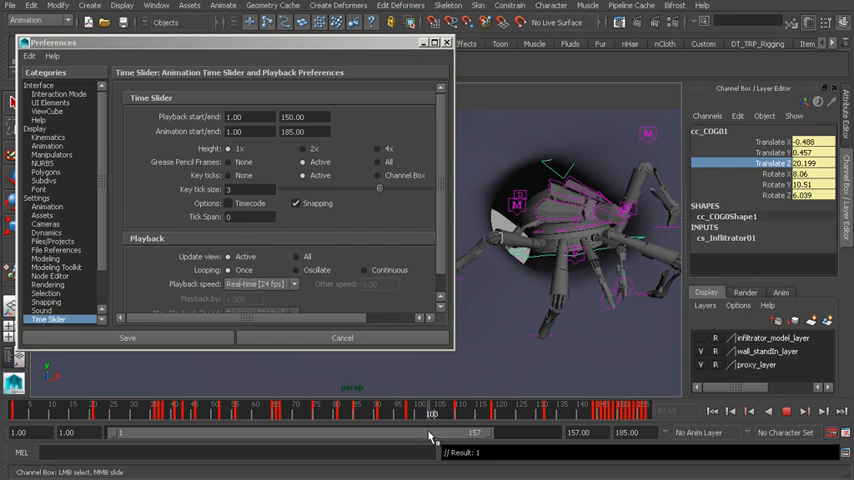
pyautogui.click(296, 204)
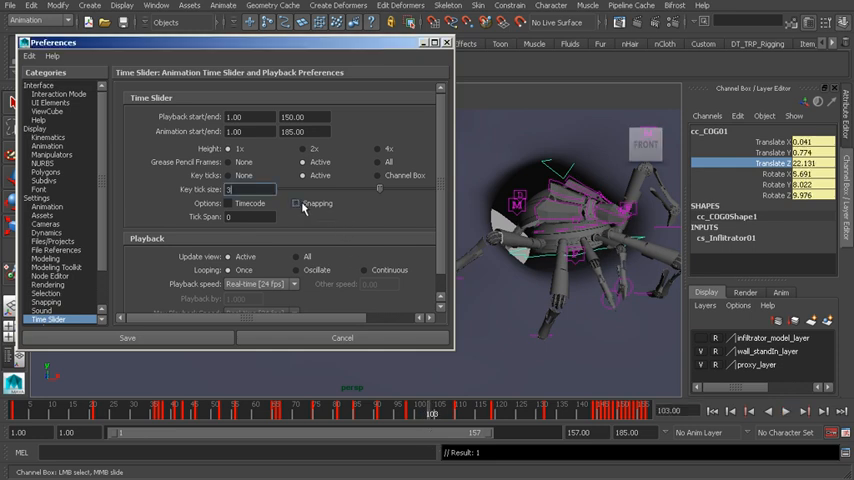
pyautogui.click(295, 203)
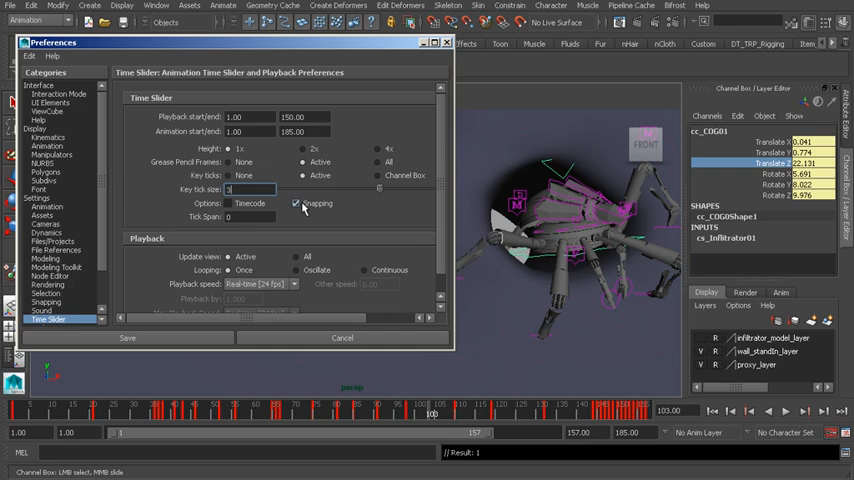
pyautogui.click(228, 203)
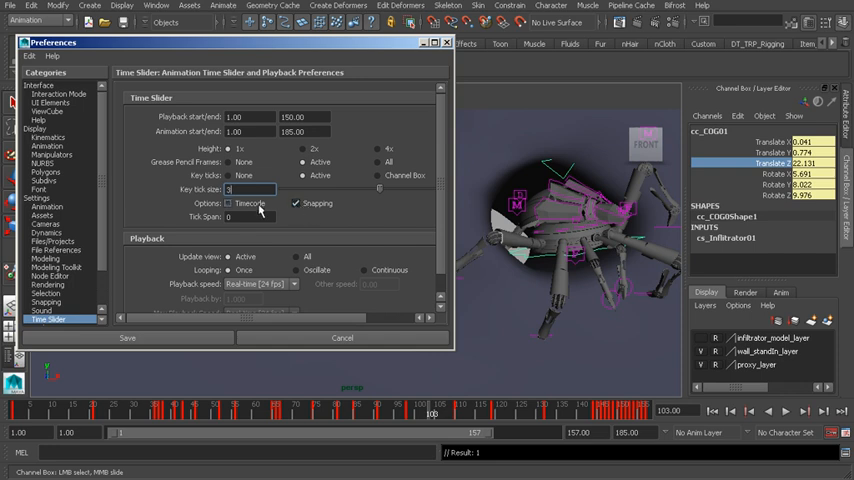
# - Turn on Timecode display for the time slider, toggling snapping off and back on
pyautogui.click(228, 204)
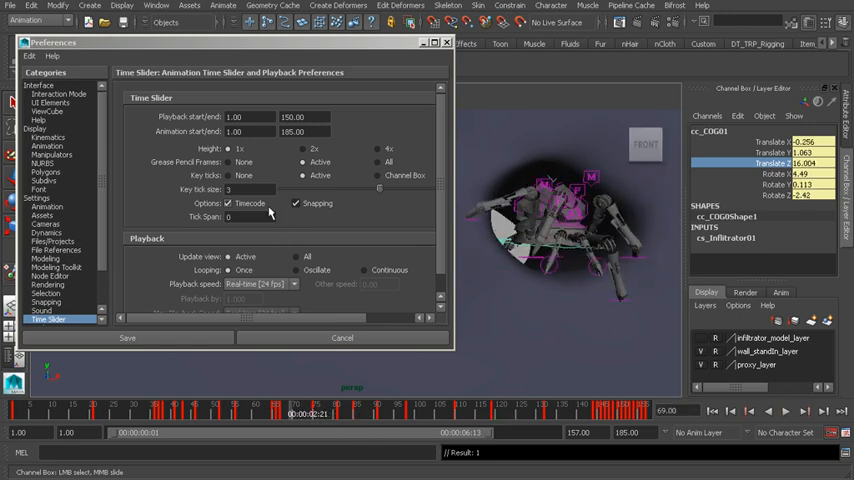
pyautogui.click(296, 204)
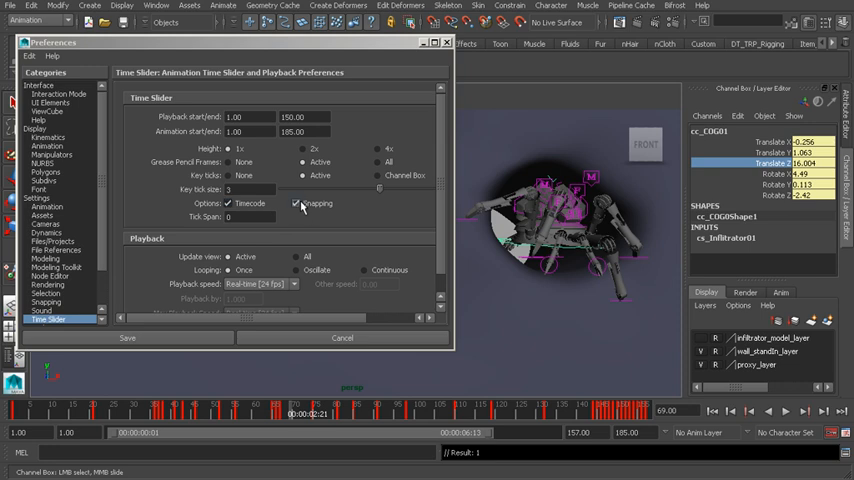
pyautogui.click(295, 203)
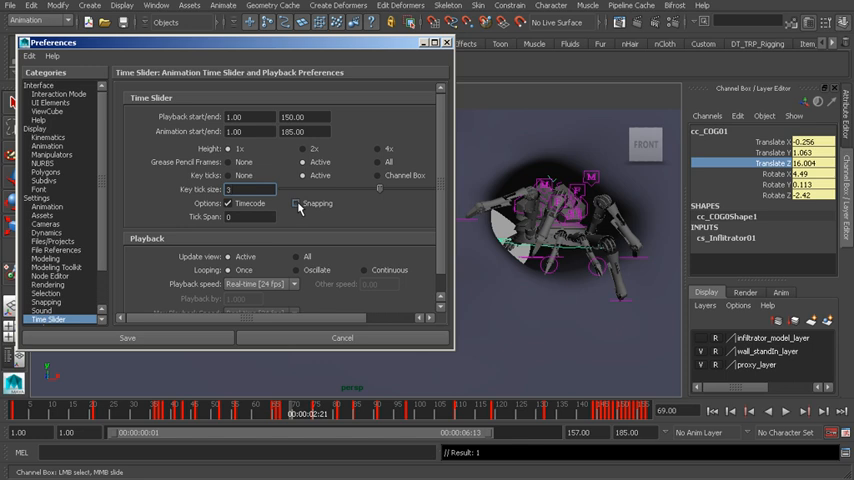
pyautogui.click(294, 203)
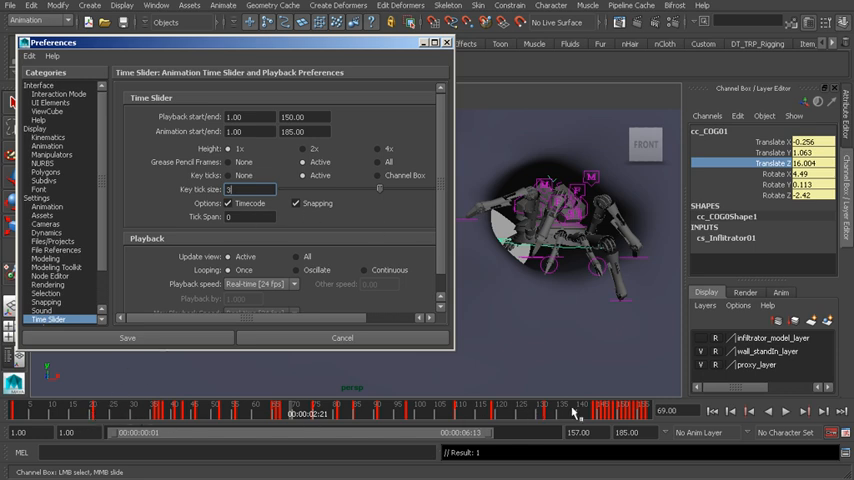
pyautogui.moveTo(230, 229)
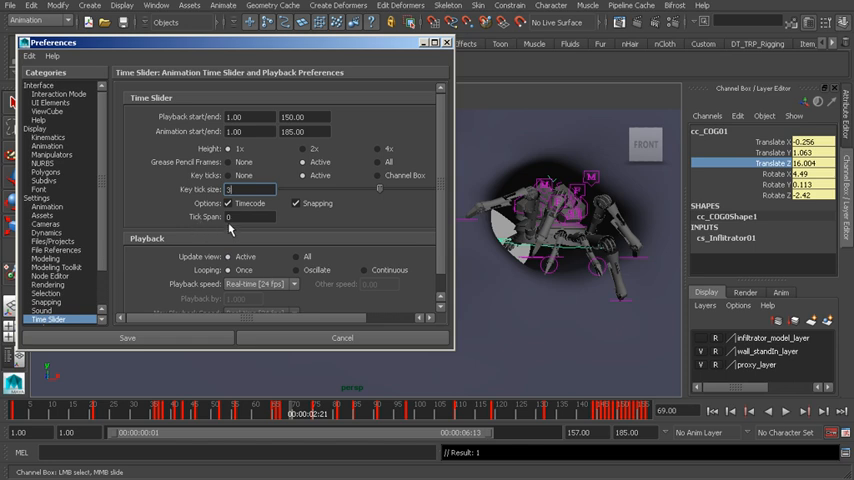
# - Set the playback range to frames 1–18, leaving Tick Span at 0
pyautogui.click(245, 217)
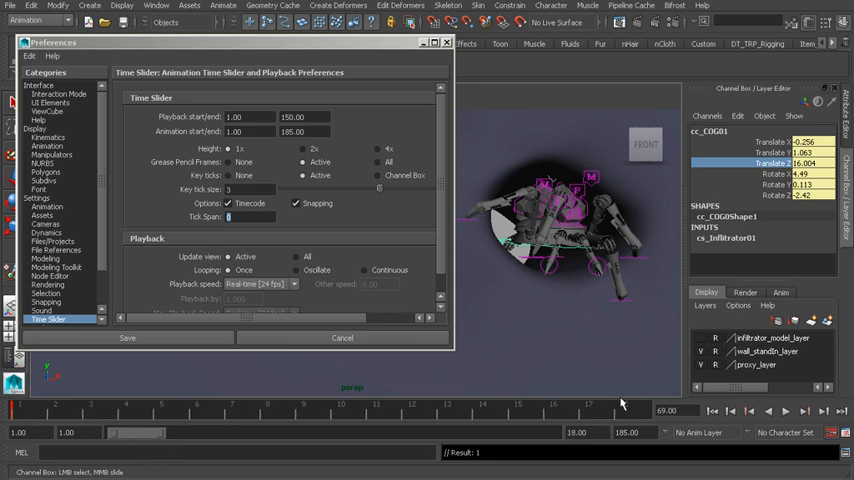
pyautogui.moveTo(337, 420)
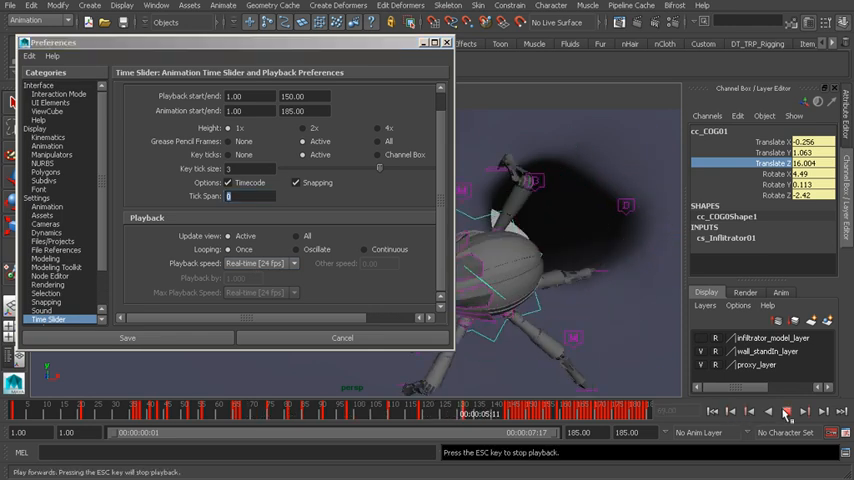
# - Browse the Playback speed choices and keep Real-time [24 fps]
pyautogui.click(292, 263)
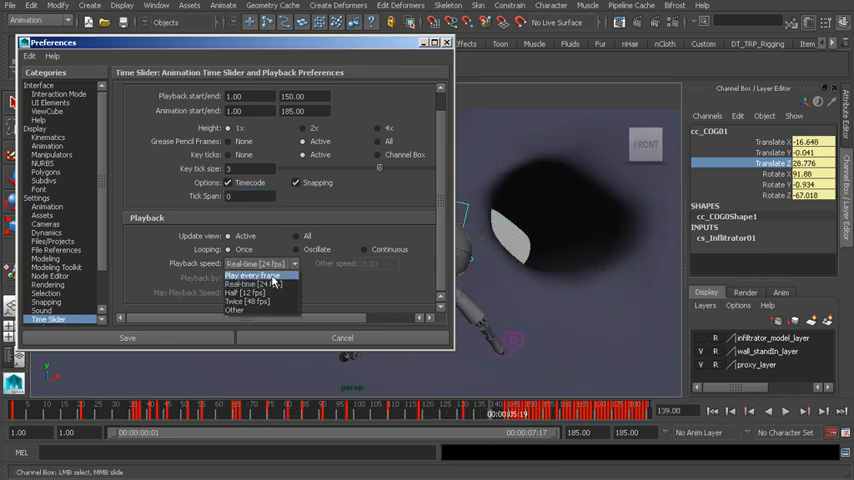
pyautogui.moveTo(258, 283)
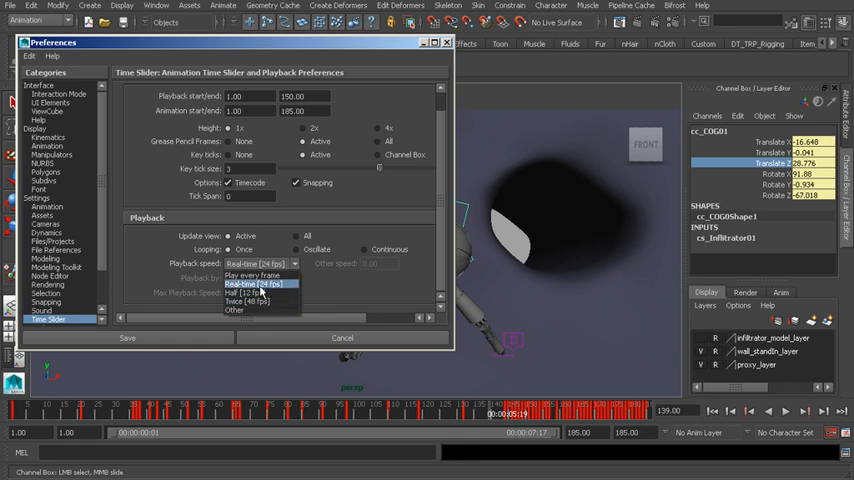
pyautogui.moveTo(262, 287)
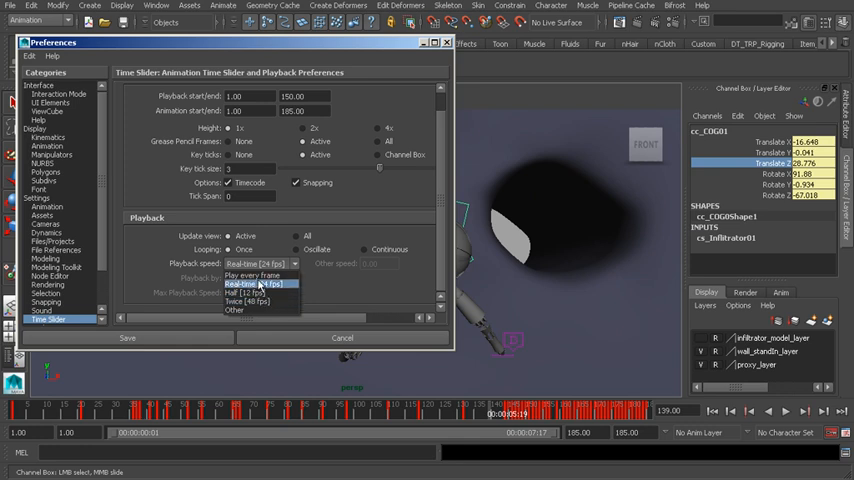
pyautogui.moveTo(252, 275)
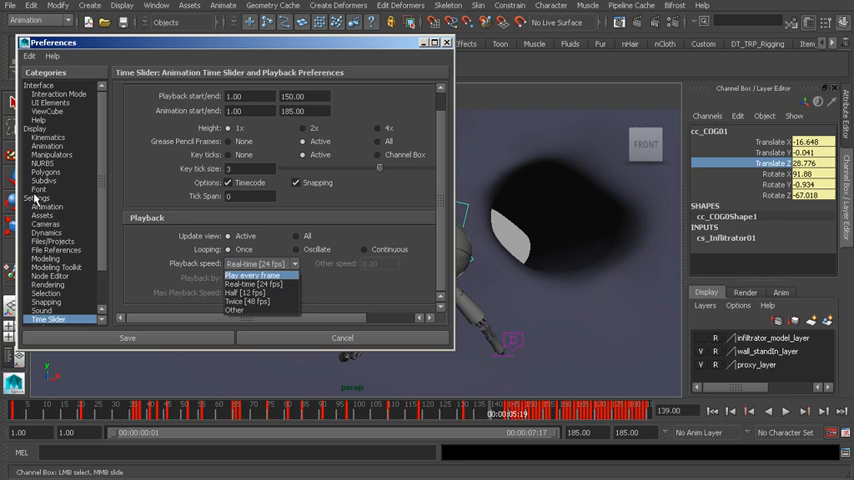
pyautogui.moveTo(255, 293)
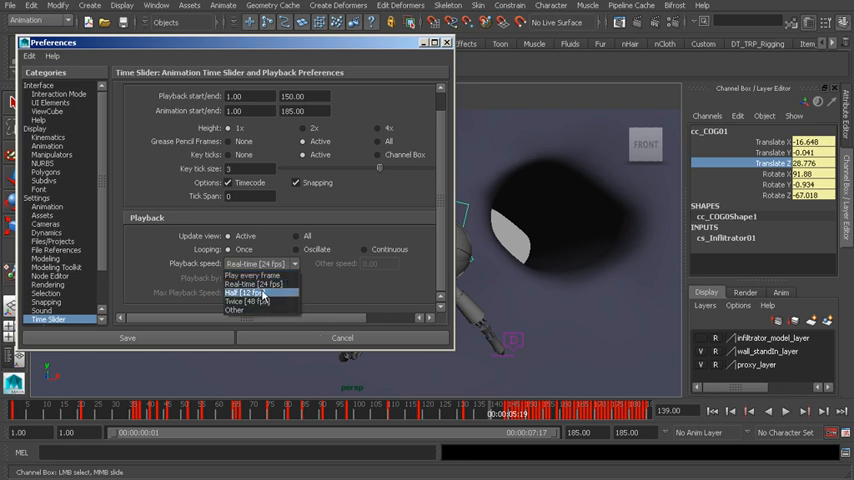
pyautogui.click(262, 273)
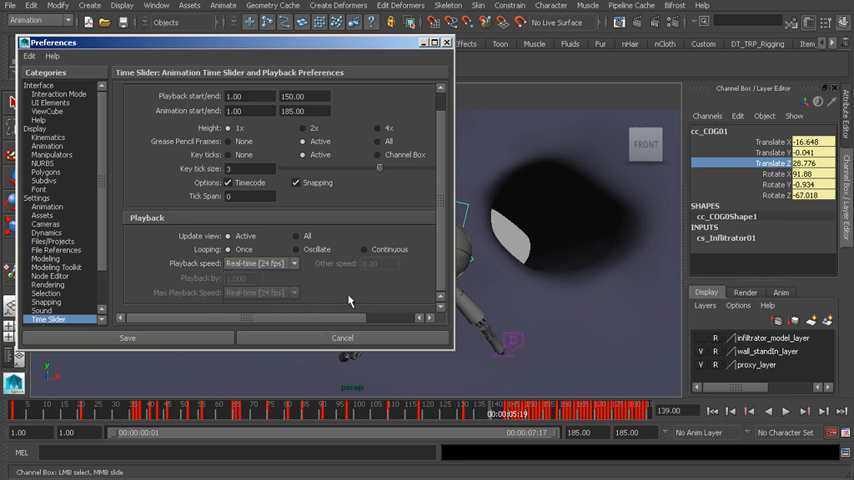